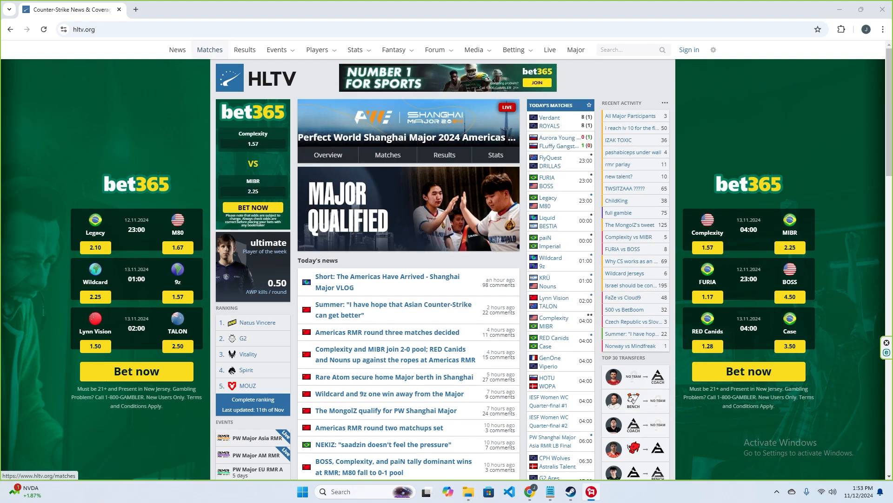
# - Open HLTV Results and the Rare Atom vs TALON match page to get its demo
pyautogui.click(244, 50)
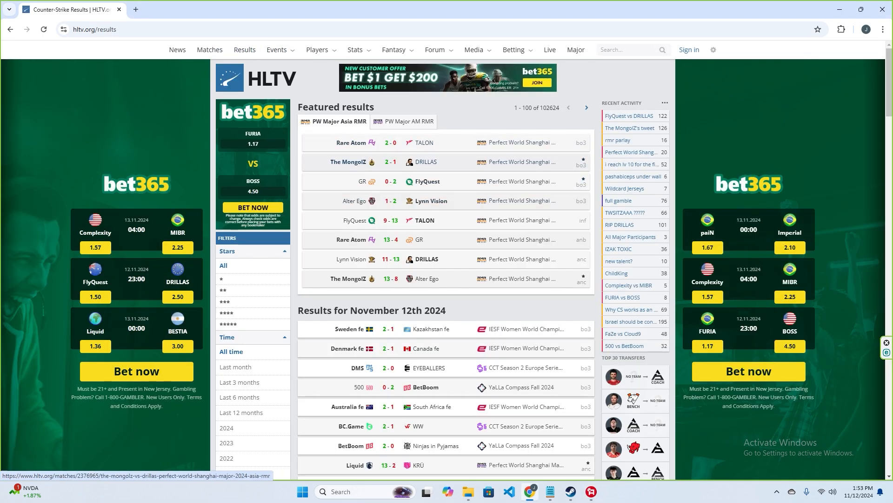
pyautogui.click(369, 142)
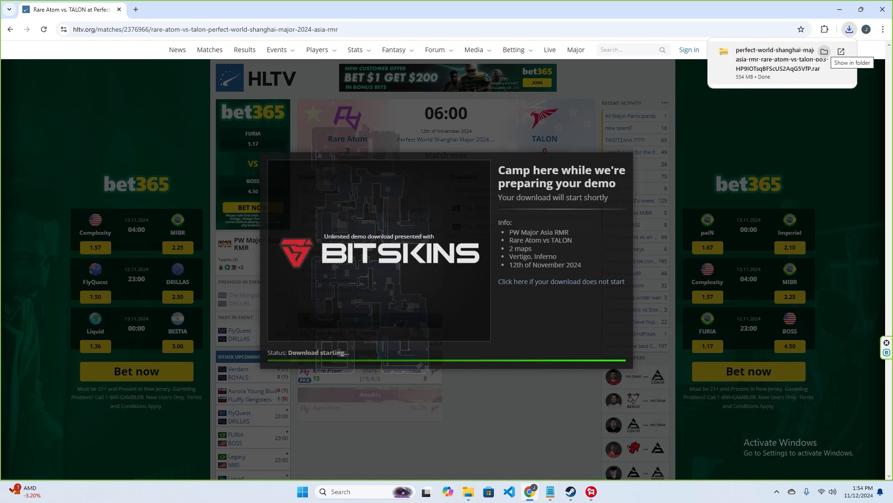
# - Reveal the downloaded demo archive inside the HLTV downloads folder
pyautogui.click(824, 51)
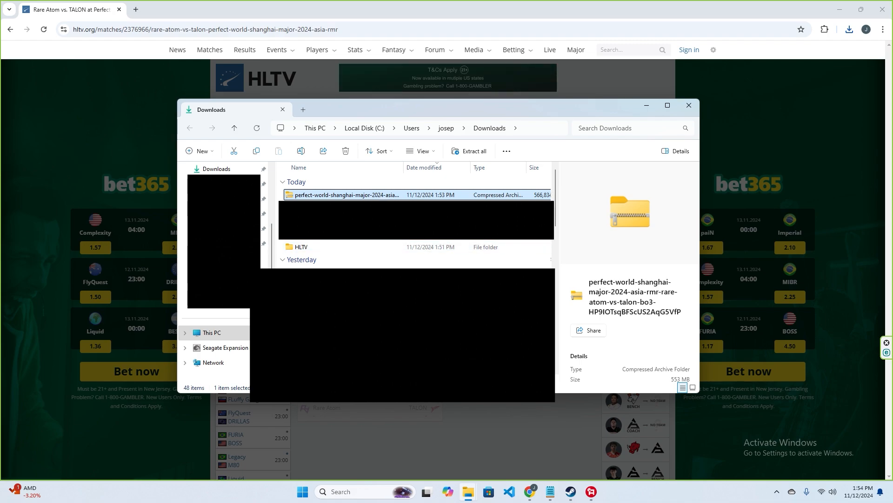
pyautogui.doubleClick(301, 246)
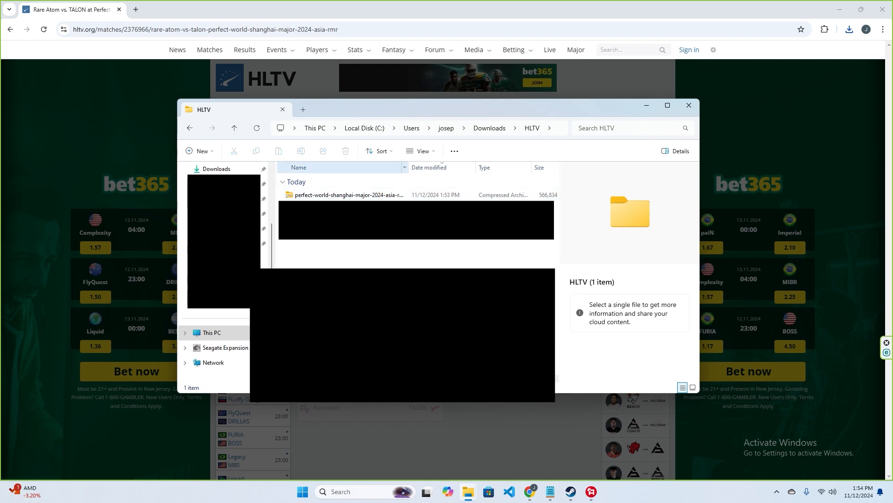
# - Extract the archive to its own folder, showing the Inferno and Vertigo demos
pyautogui.rightClick(349, 195)
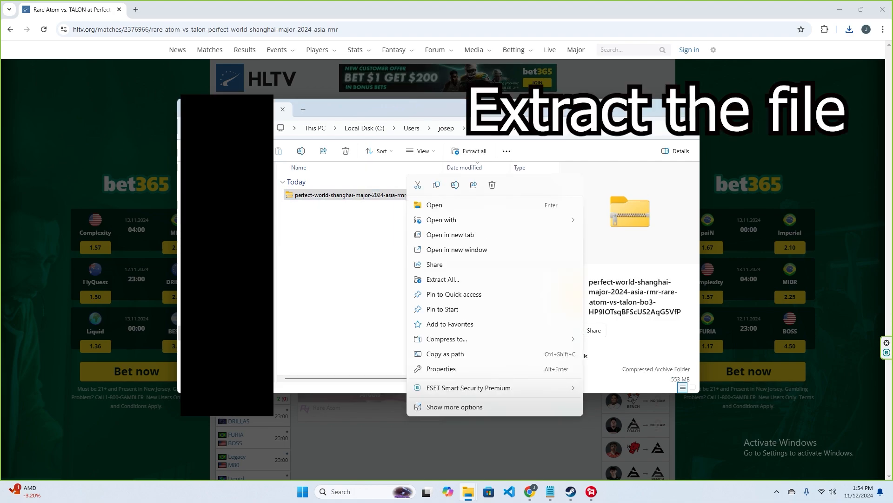
pyautogui.click(443, 279)
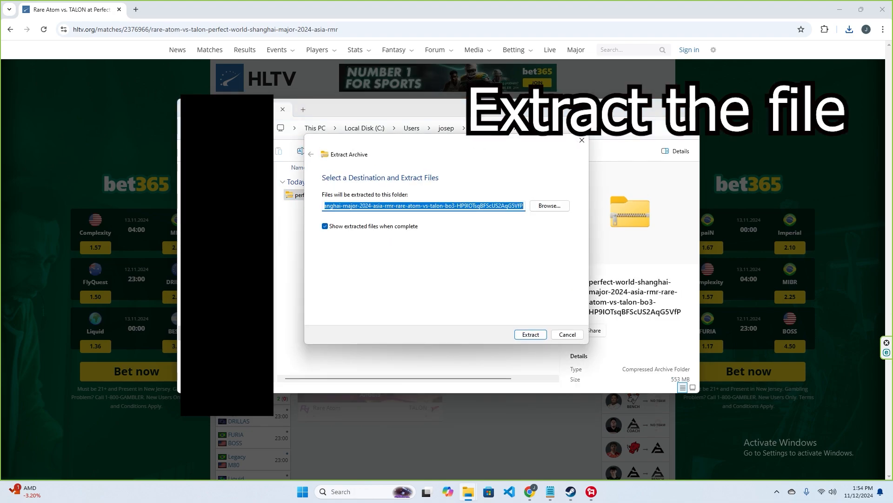
pyautogui.click(531, 334)
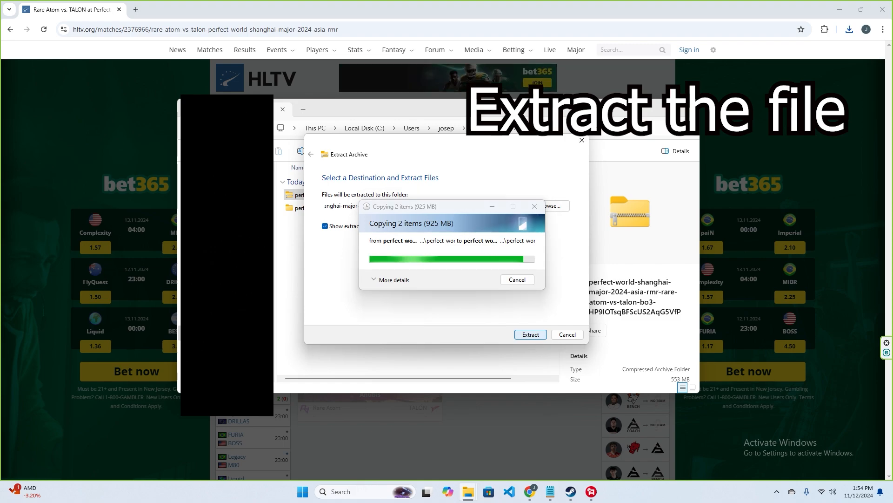
pyautogui.click(531, 335)
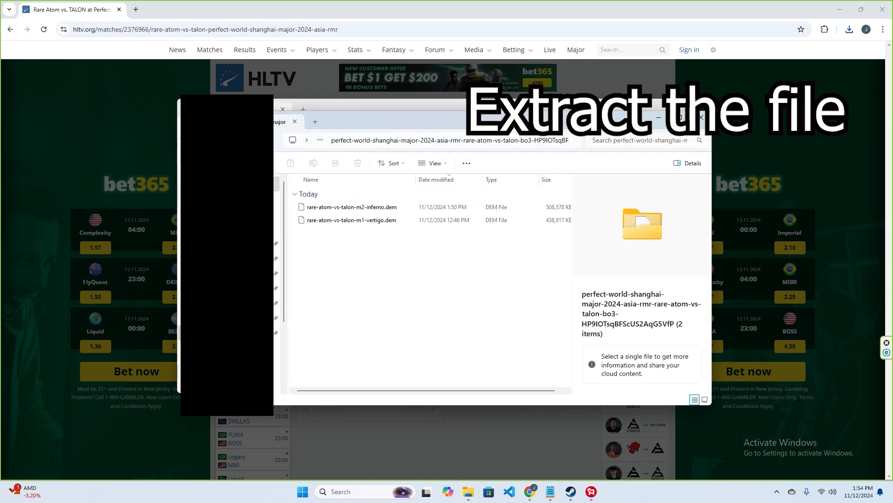
pyautogui.click(351, 220)
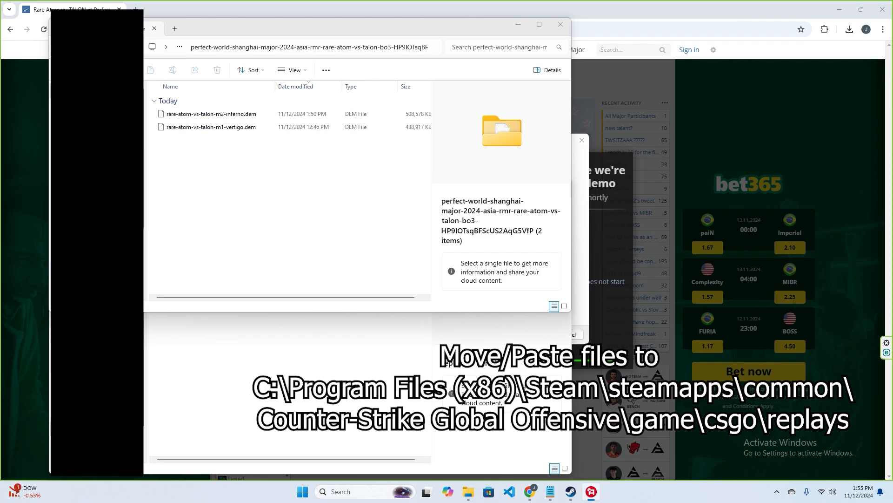
# - Place the Inferno and Vertigo .dem files into the CS2 csgo\replays folder
pyautogui.click(211, 127)
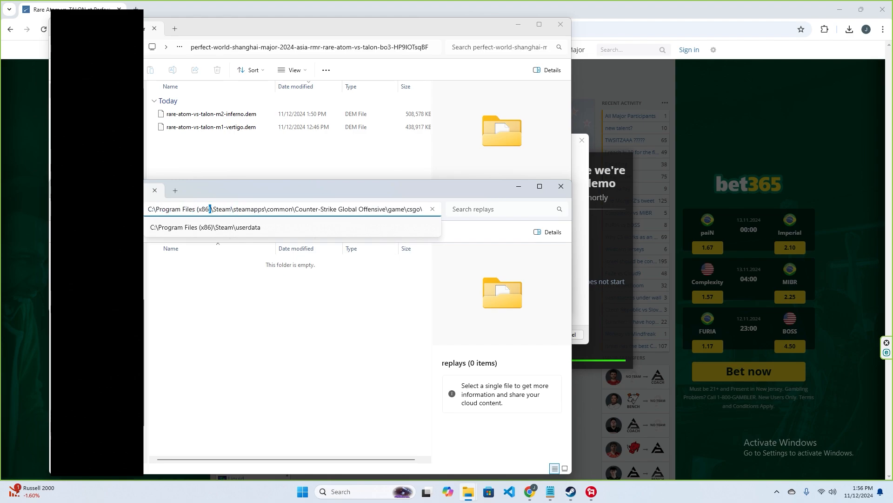
pyautogui.doubleClick(219, 209)
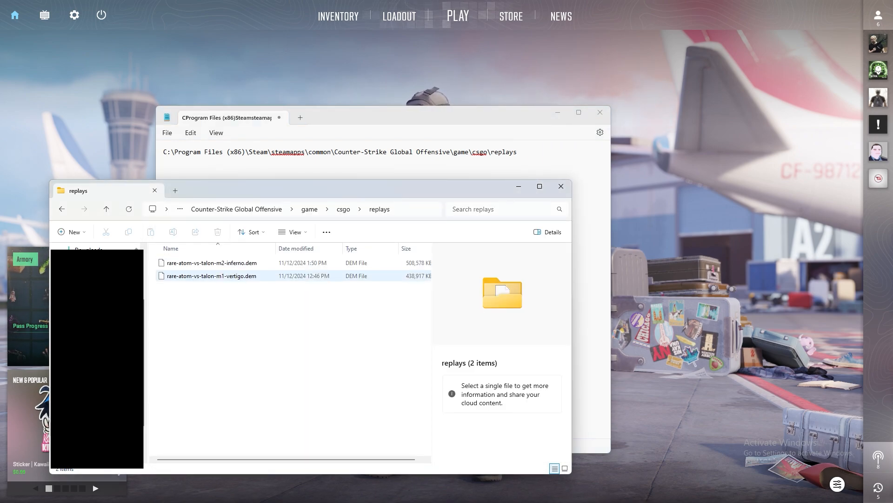
# - Build the full rare-atom-vs-talon-m1-vertigo.dem path in Notepad, copy it, then open the console
pyautogui.rightClick(211, 275)
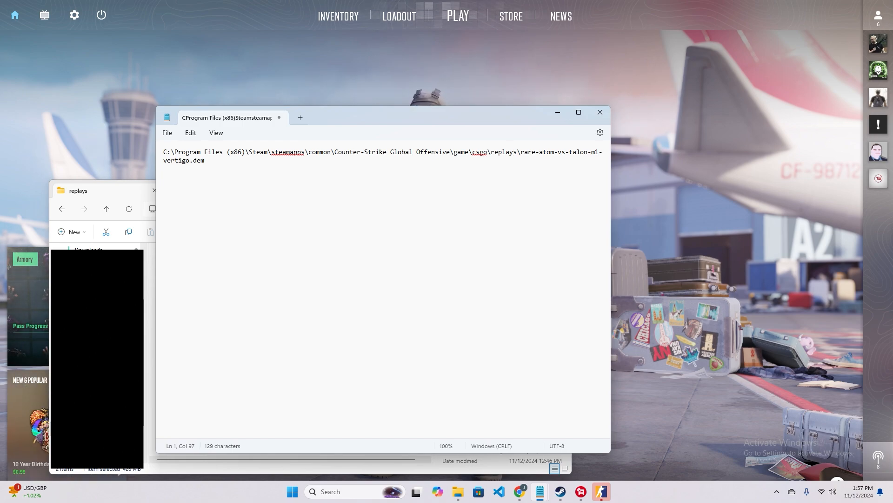
pyautogui.press('ctrl+a')
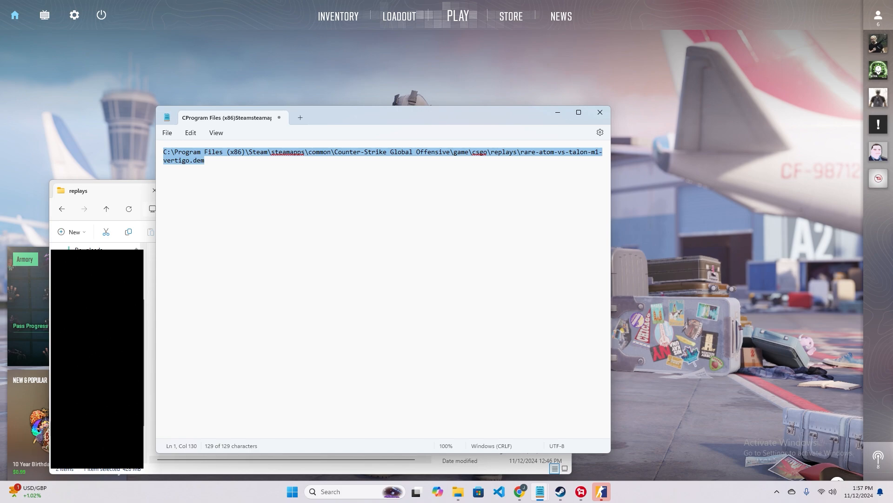
pyautogui.press('`')
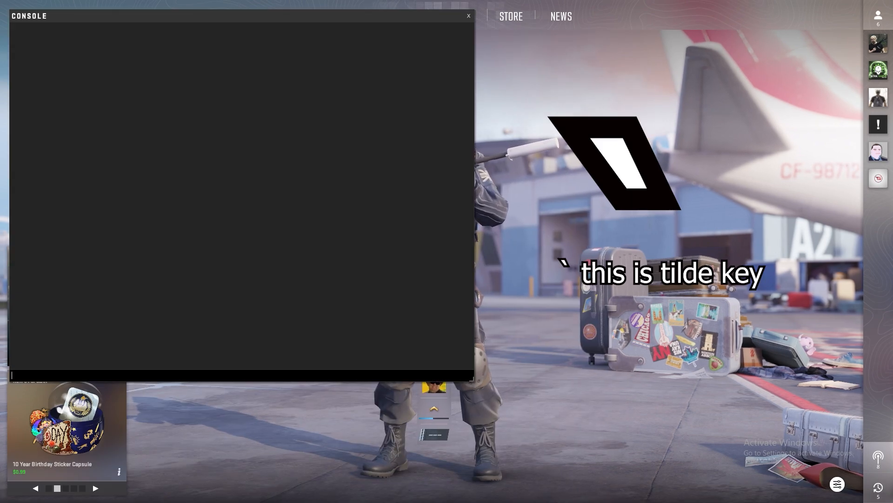
# - Run playdemo with the quoted Vertigo demo path, then bring up the game menu
pyautogui.write('playdemo')
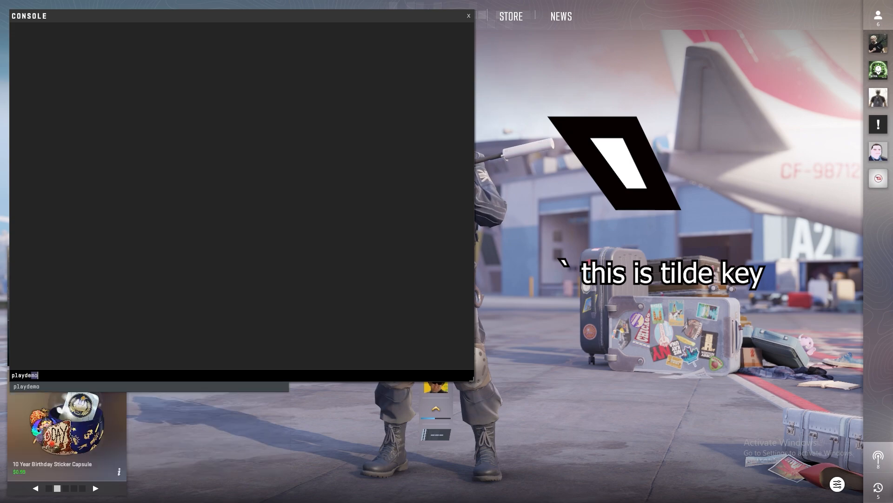
pyautogui.write('"')
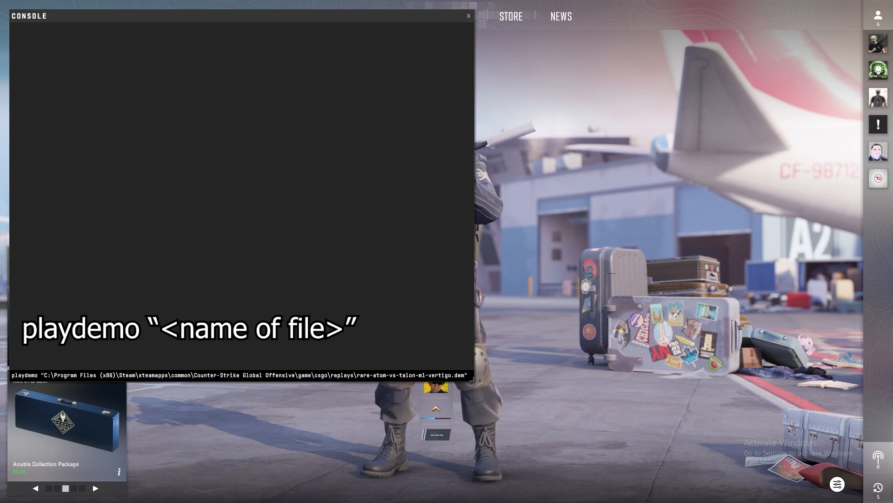
pyautogui.press('Enter')
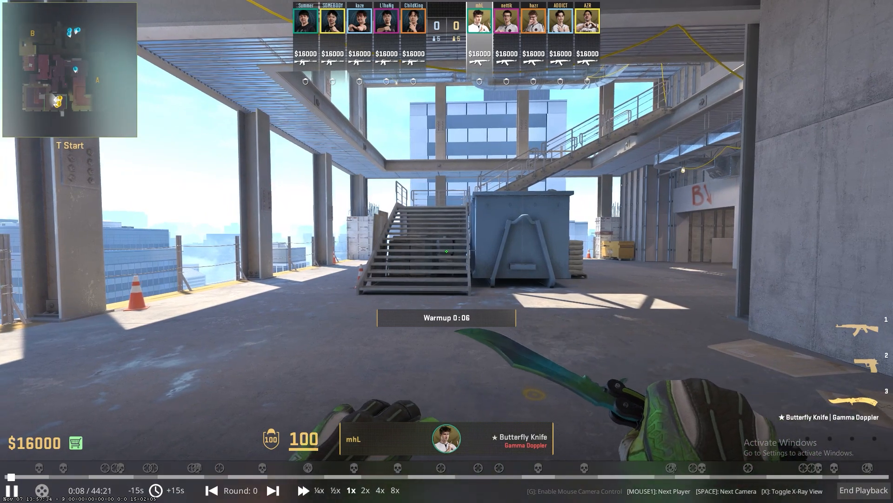
pyautogui.press('Escape')
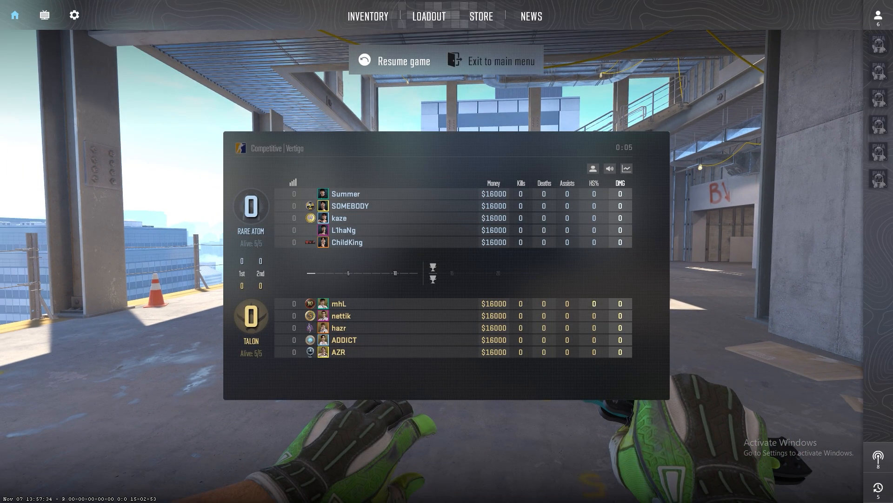